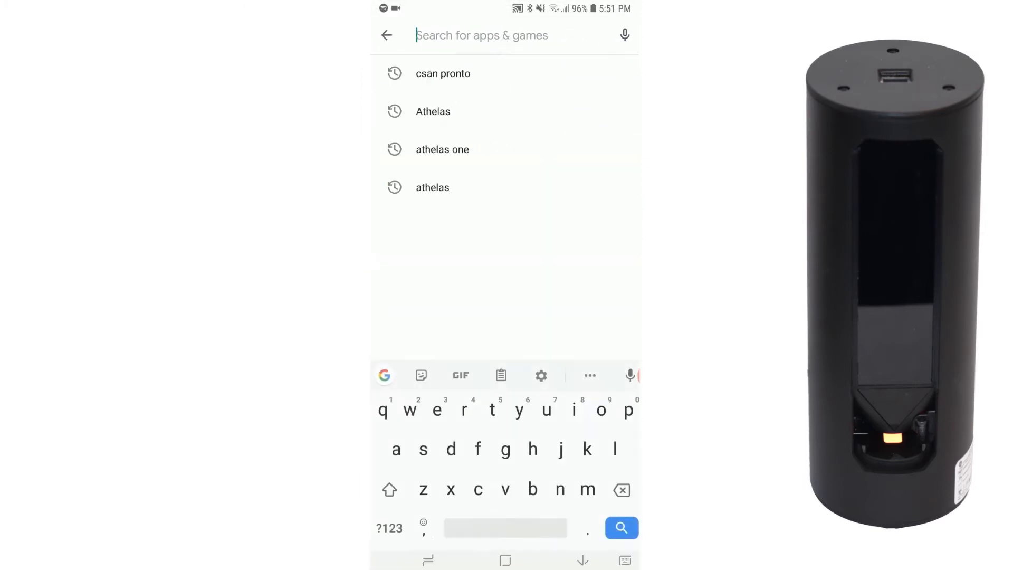
# - Search Google Play for 'csan pronto' and open the Athelas Inc. CSAN Pronto listing
pyautogui.write('c')
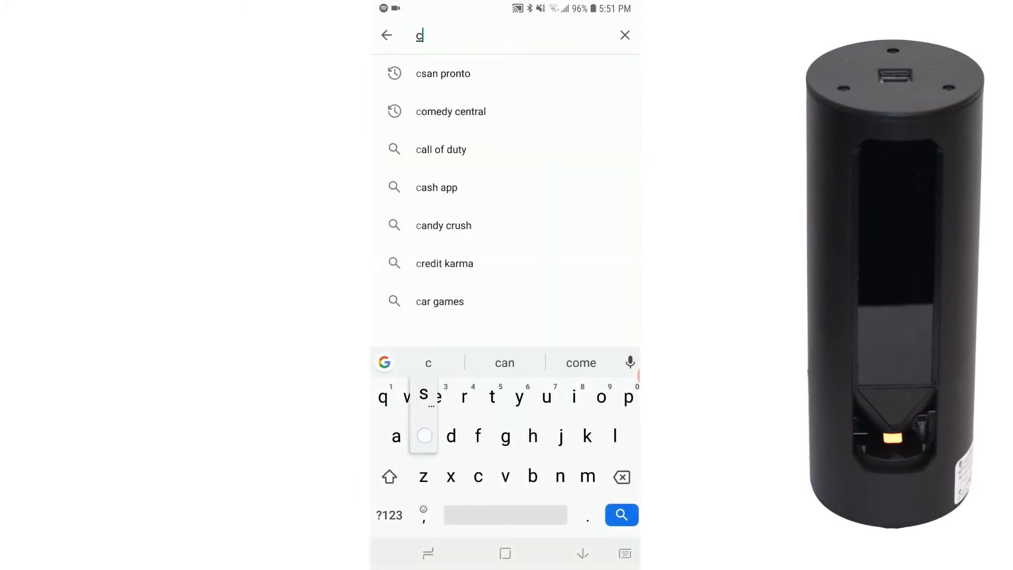
pyautogui.write('san pronto')
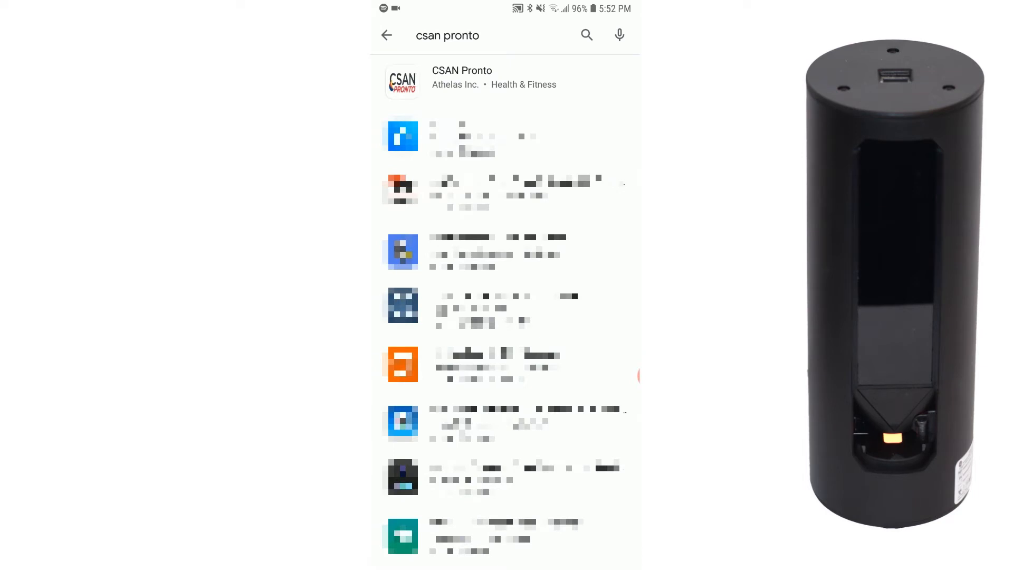
pyautogui.click(461, 78)
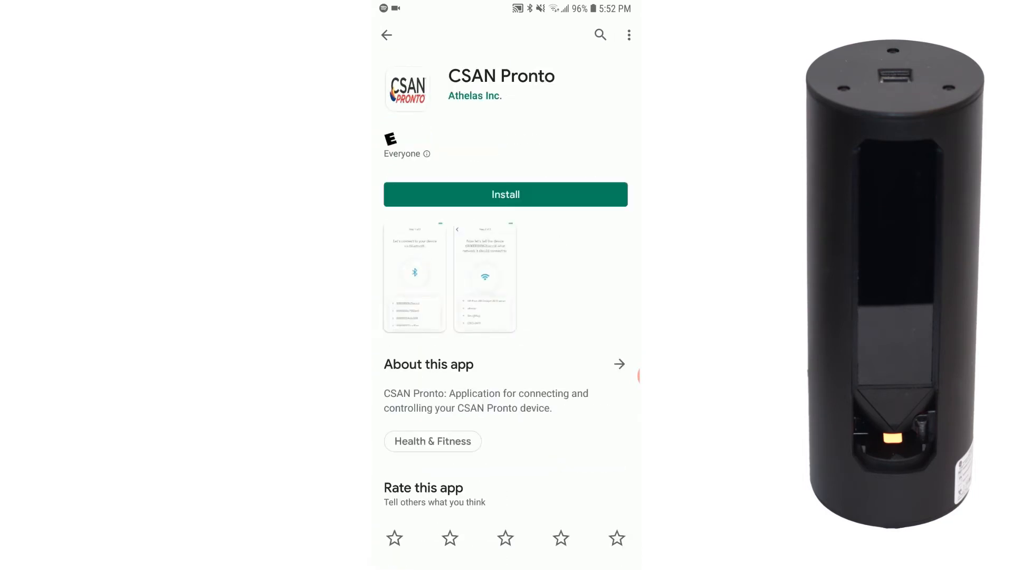
# - Install CSAN Pronto and open it to the Wifi Connection Portal welcome screen
pyautogui.click(505, 194)
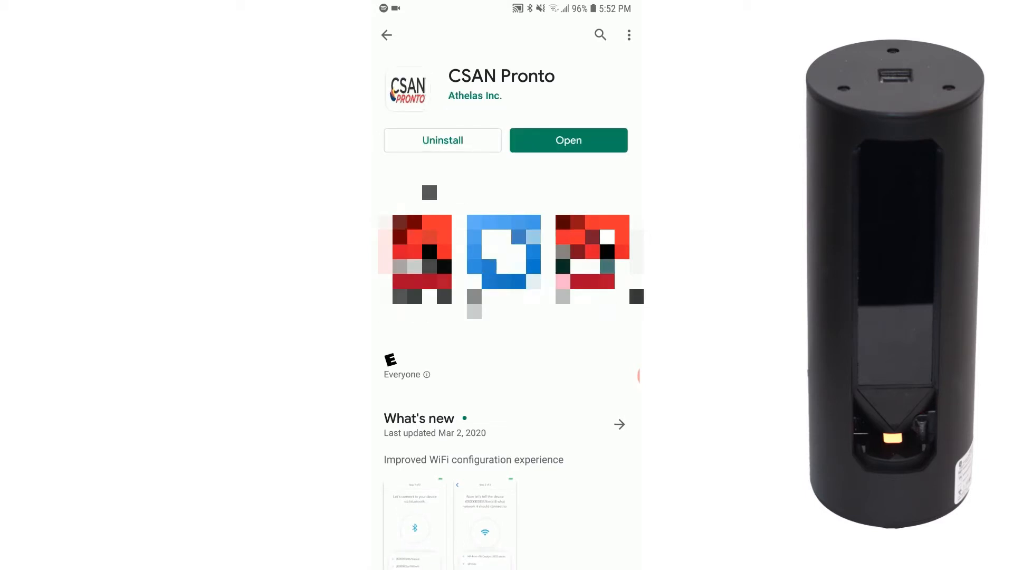
pyautogui.click(568, 140)
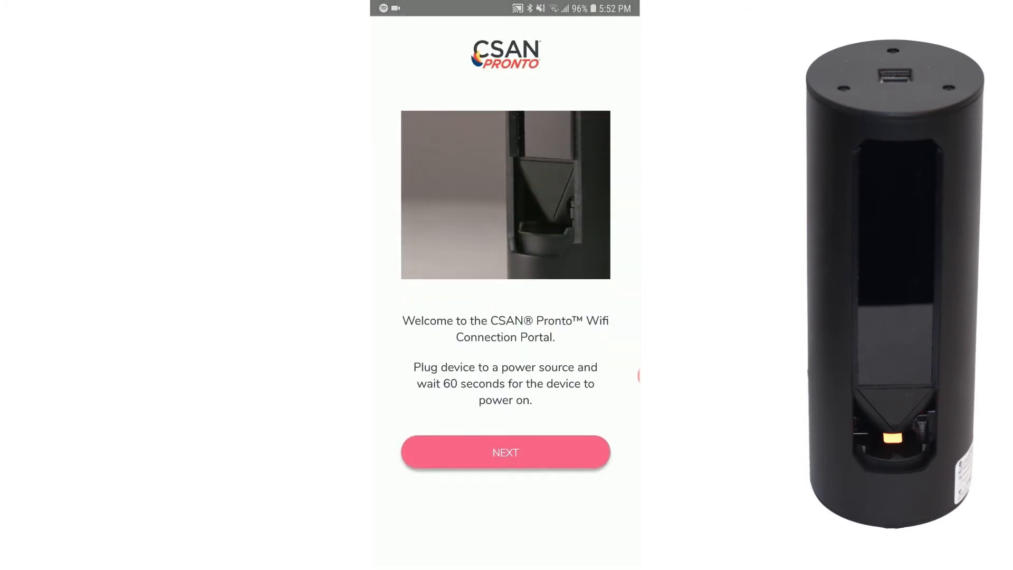
# - Scan for the device over Bluetooth and pair it, reaching step 2 of 2
pyautogui.click(506, 451)
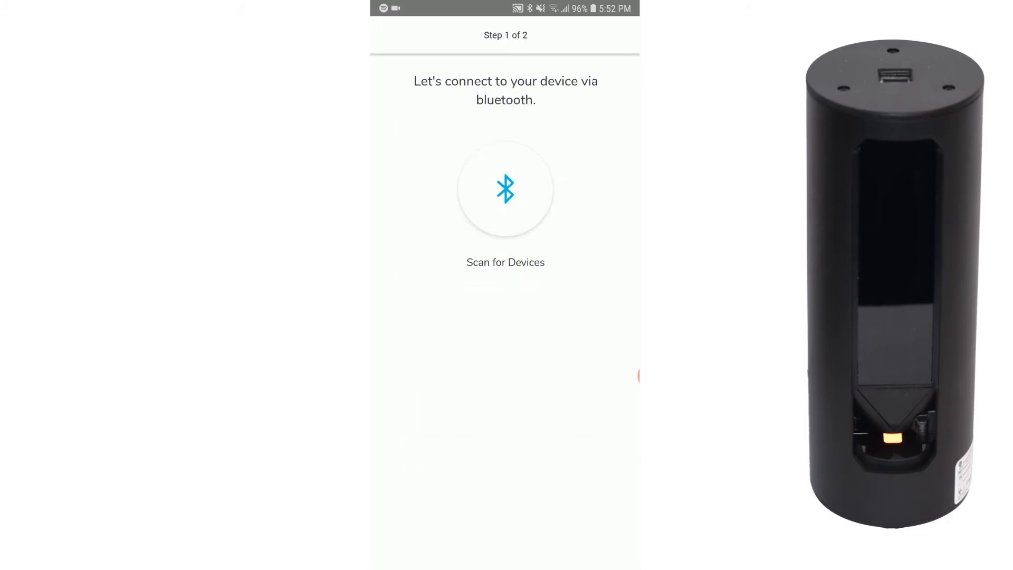
pyautogui.click(505, 189)
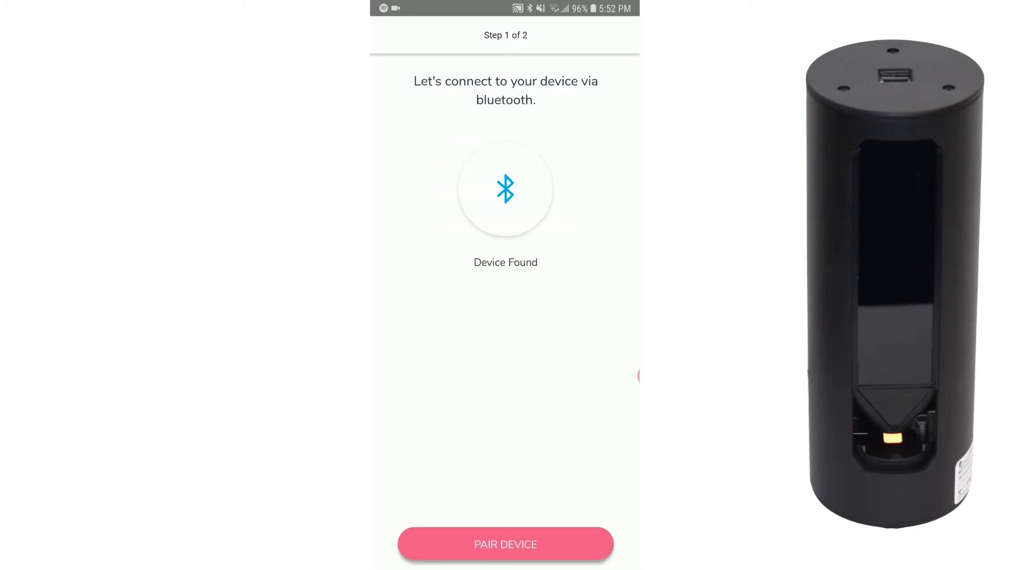
pyautogui.click(506, 543)
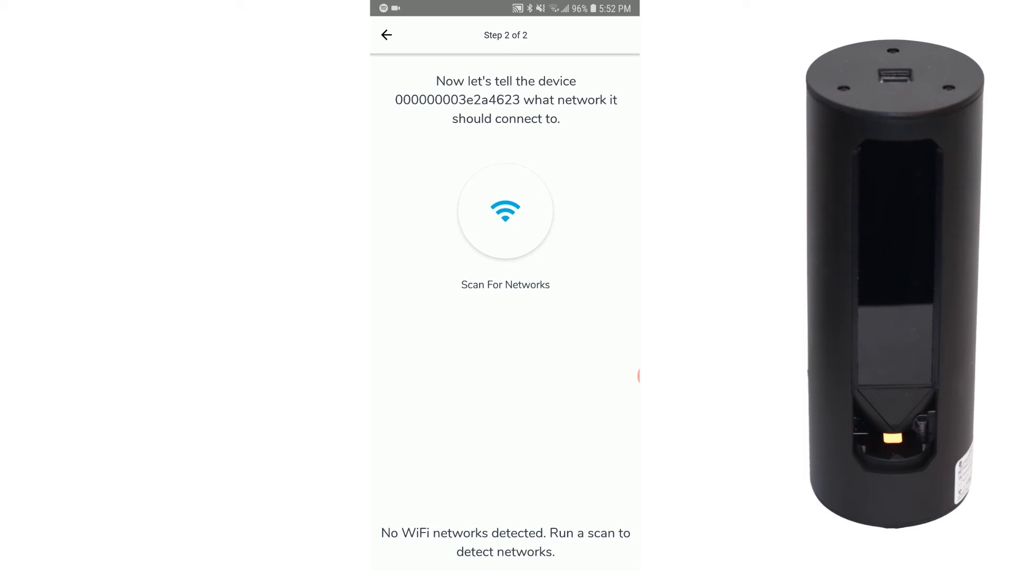
# - Scan for nearby WiFi networks and select ATT-WIFI-2775
pyautogui.click(506, 211)
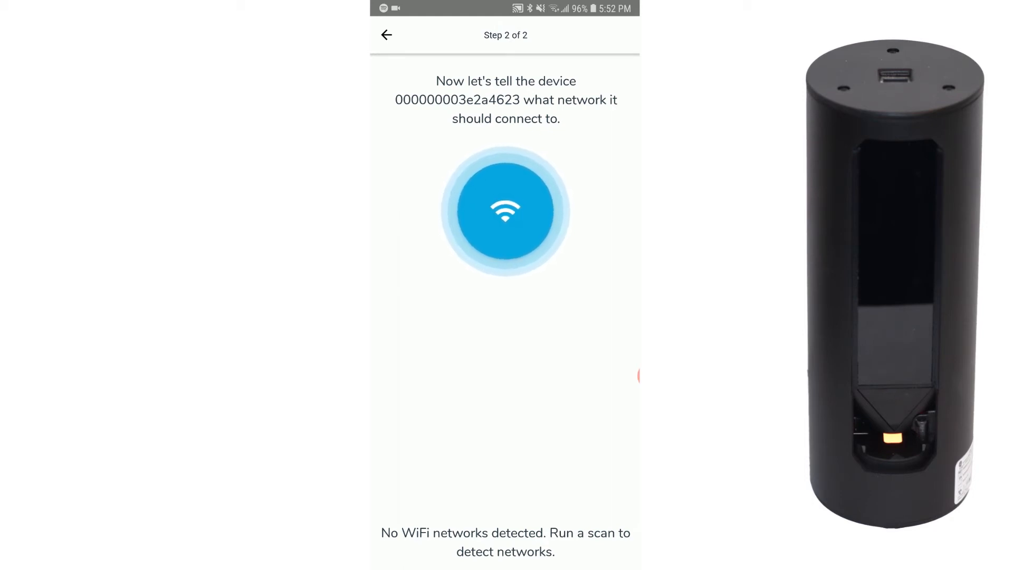
pyautogui.click(505, 210)
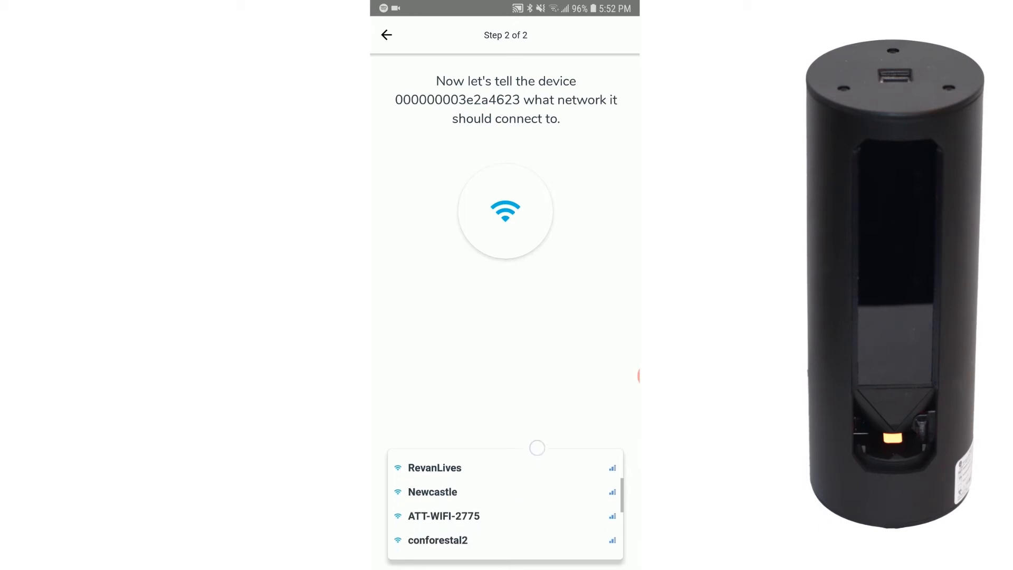
pyautogui.click(443, 515)
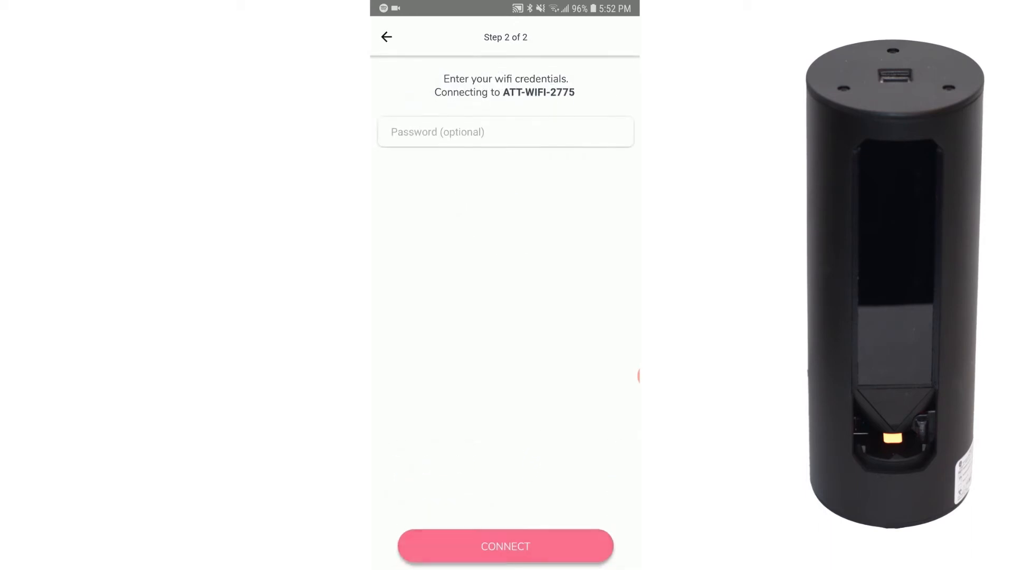
# - Enter the ATT-WIFI-2775 password and submit the connection
pyautogui.click(505, 132)
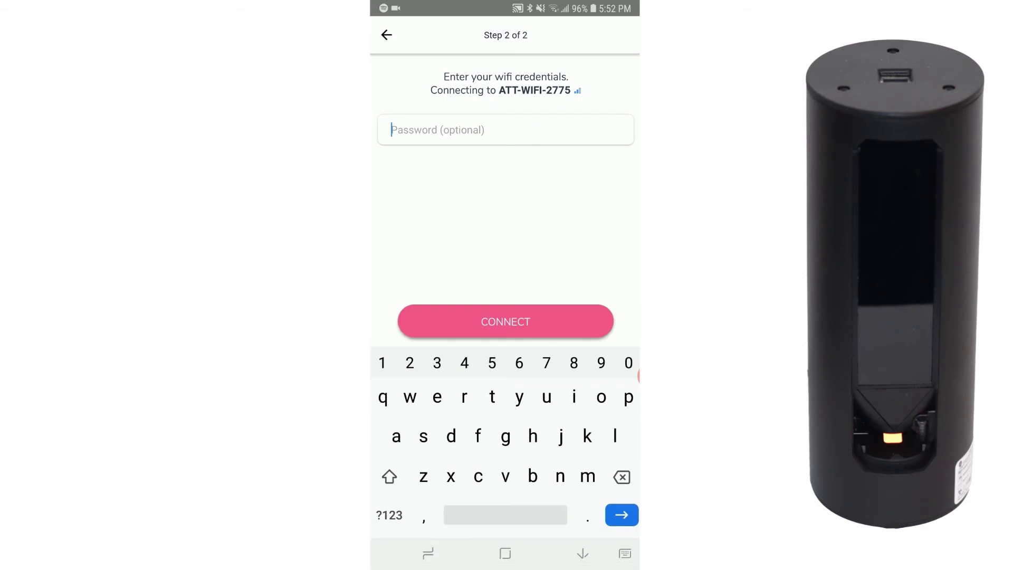
pyautogui.write('2')
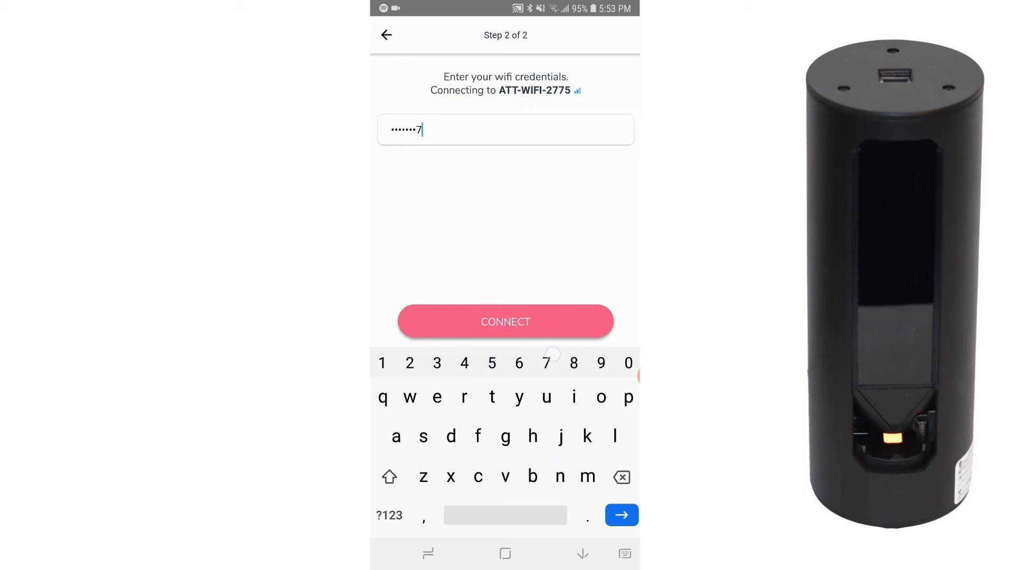
pyautogui.click(505, 321)
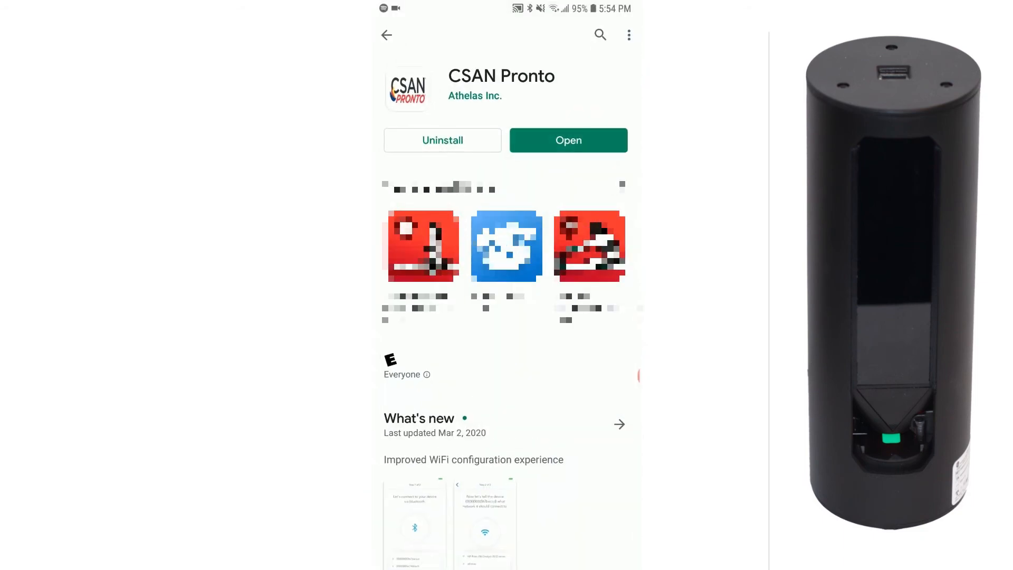
# - Start uninstalling CSAN Pronto from its Play Store page, bringing up the confirmation prompt
pyautogui.click(442, 140)
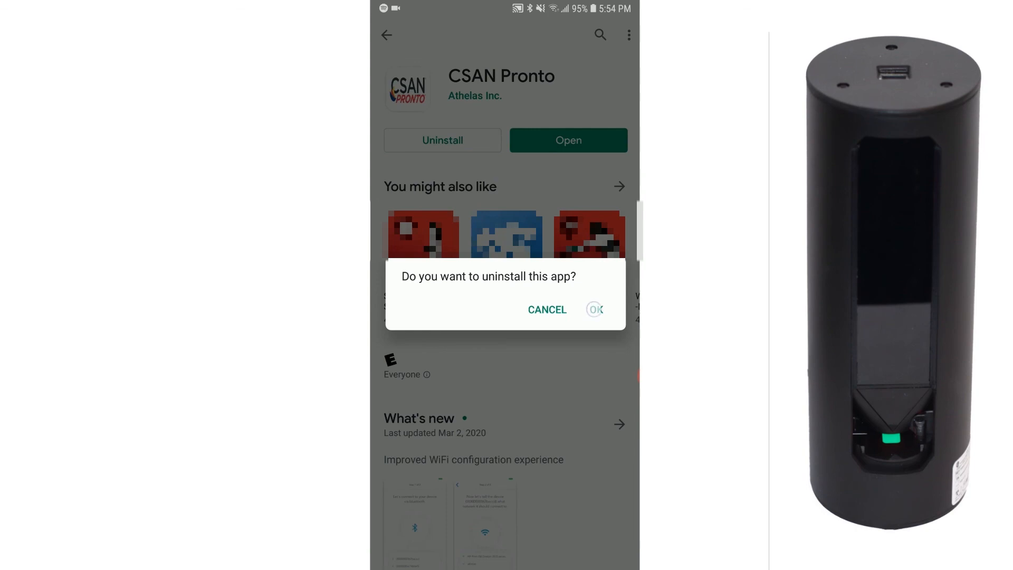